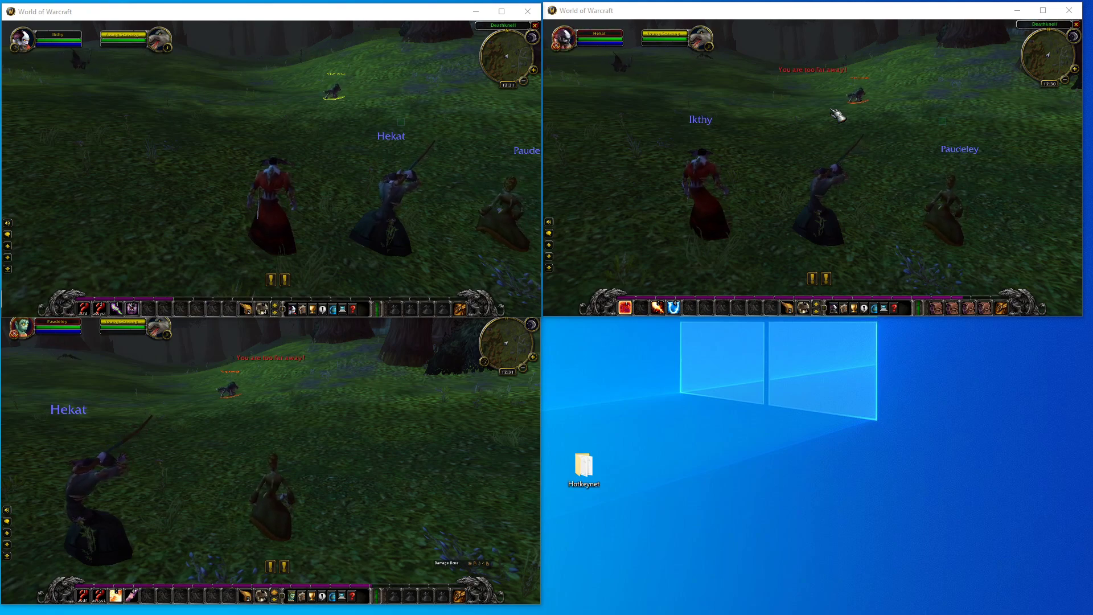
Launch hotkeynet.exe from the Hotkeynet folder on the desktop
{"action": "left_click", "coordinate": [584, 469]}
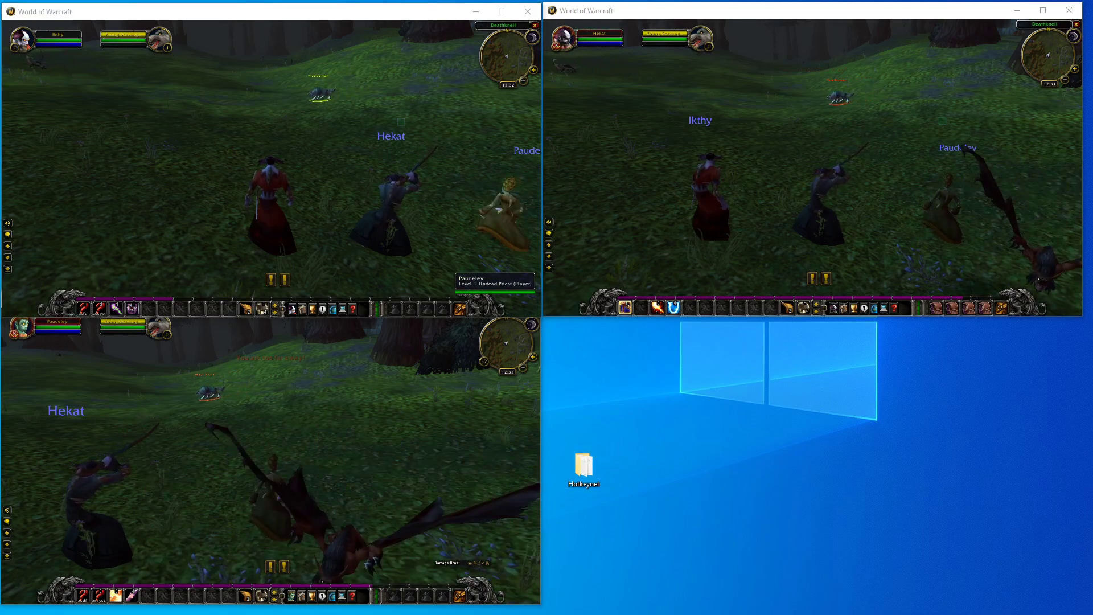
{"action": "double_click", "coordinate": [584, 465]}
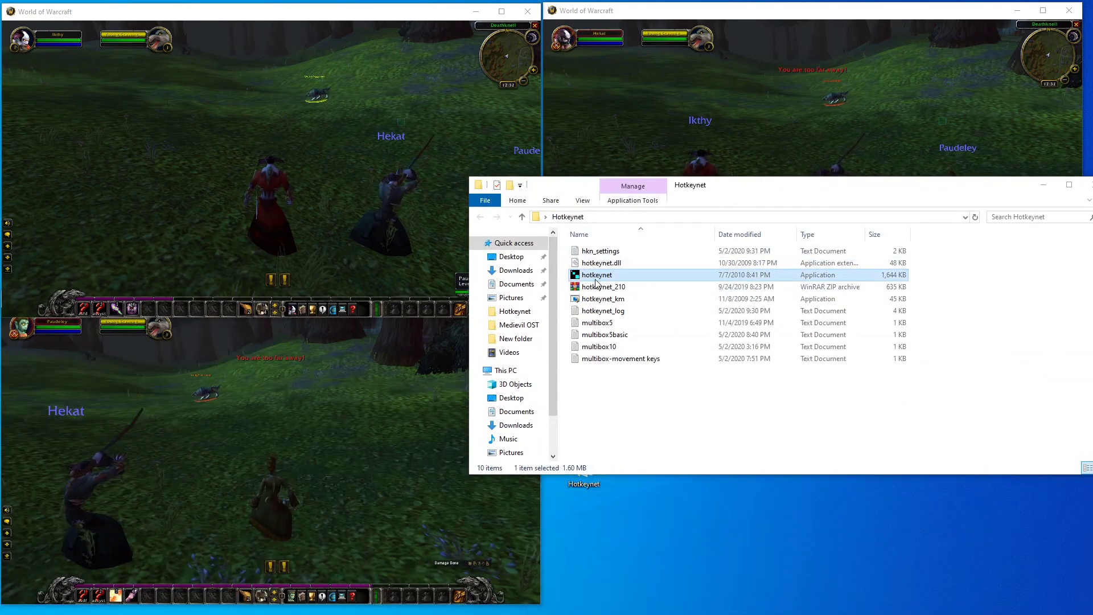
{"action": "double_click", "coordinate": [597, 274]}
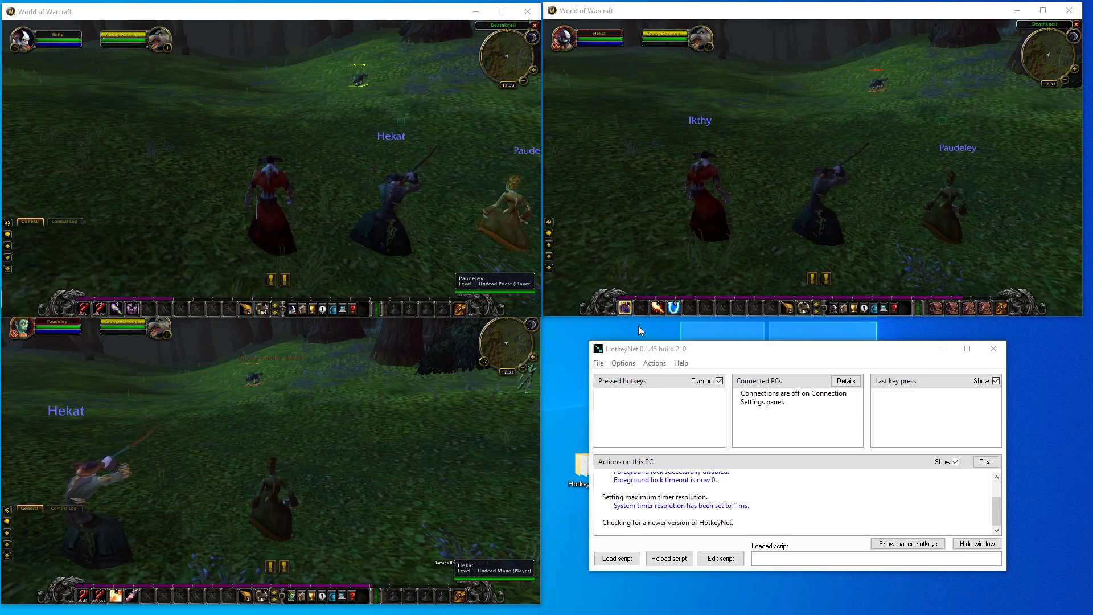
Unload the current script via Actions, then go to File > Load script for the Hotkeynet folder
{"action": "left_click", "coordinate": [598, 363]}
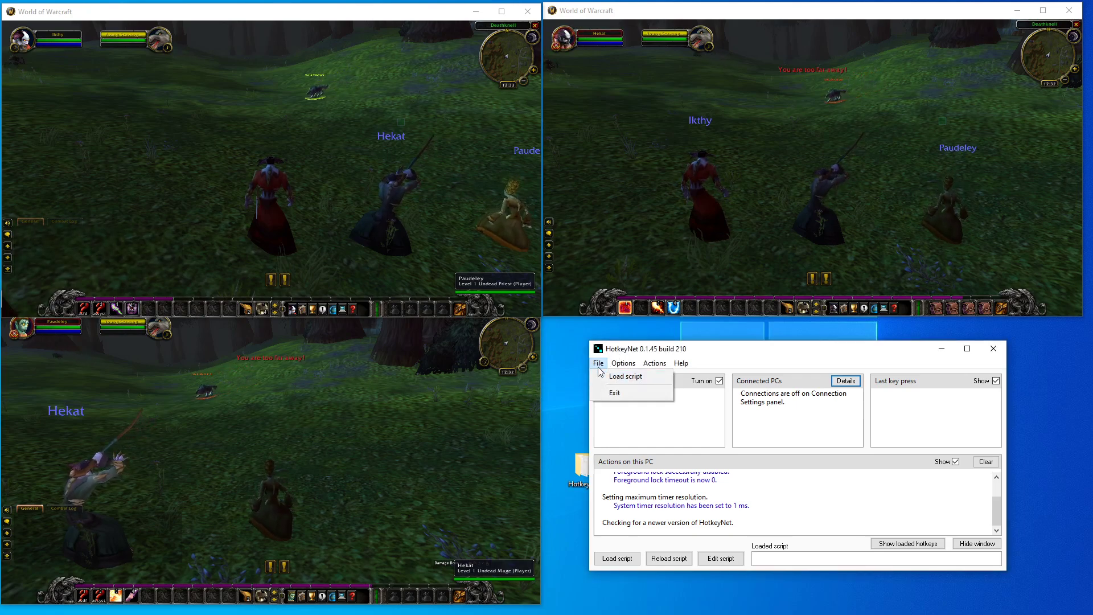
{"action": "left_click", "coordinate": [655, 363]}
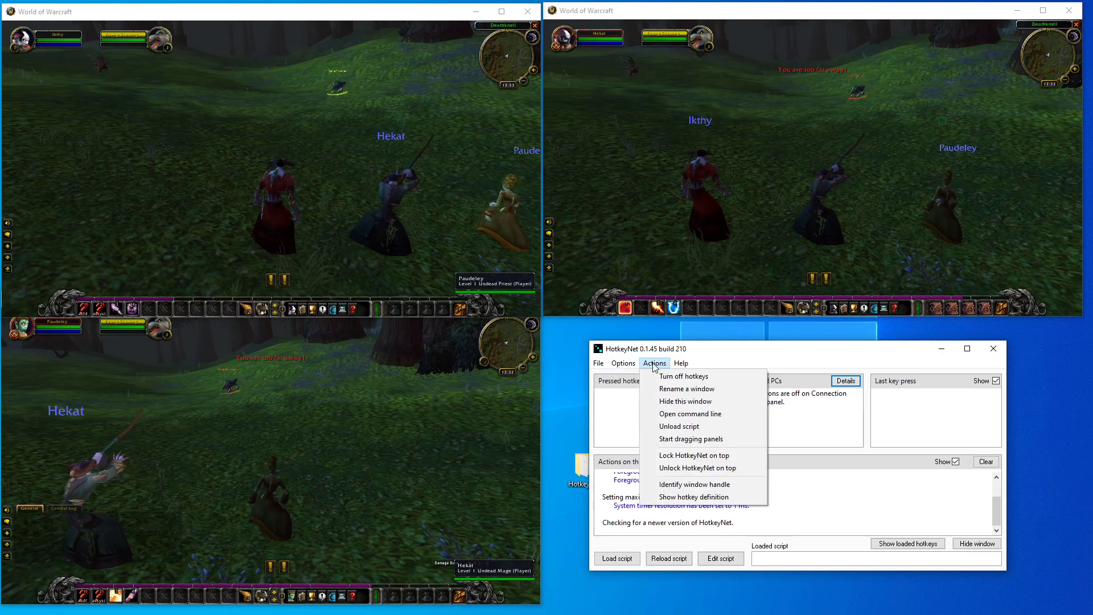
{"action": "mouse_move", "coordinate": [685, 390]}
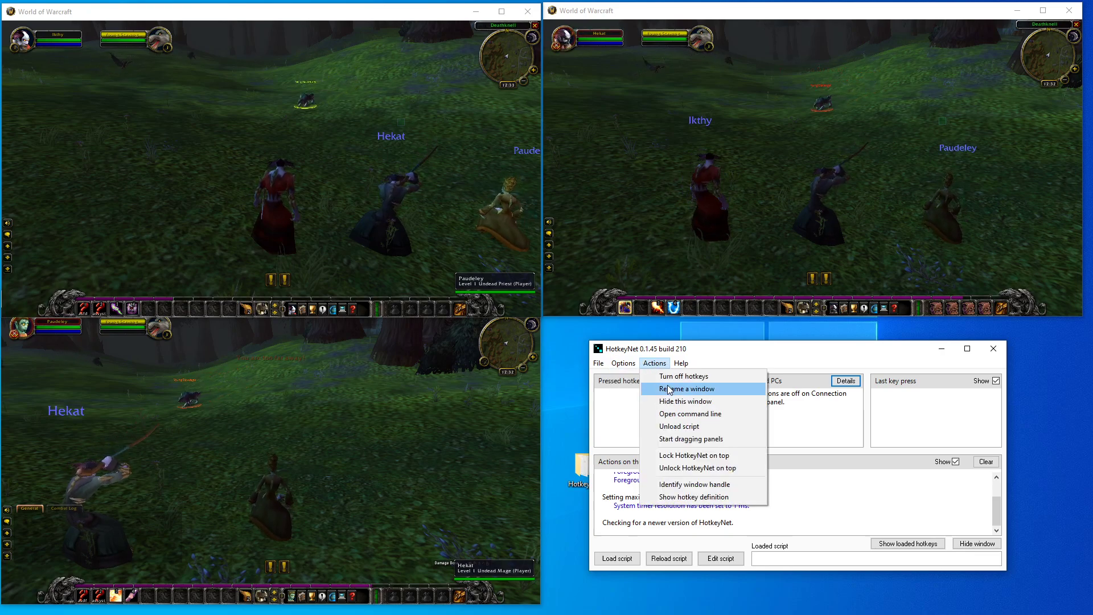
{"action": "mouse_move", "coordinate": [678, 432]}
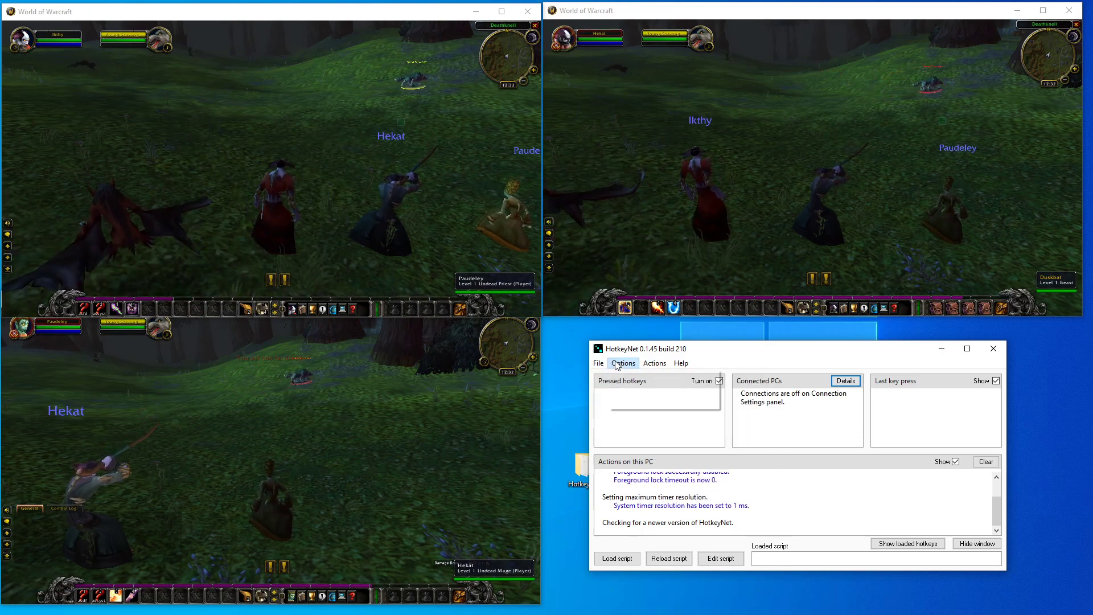
{"action": "left_click", "coordinate": [655, 364]}
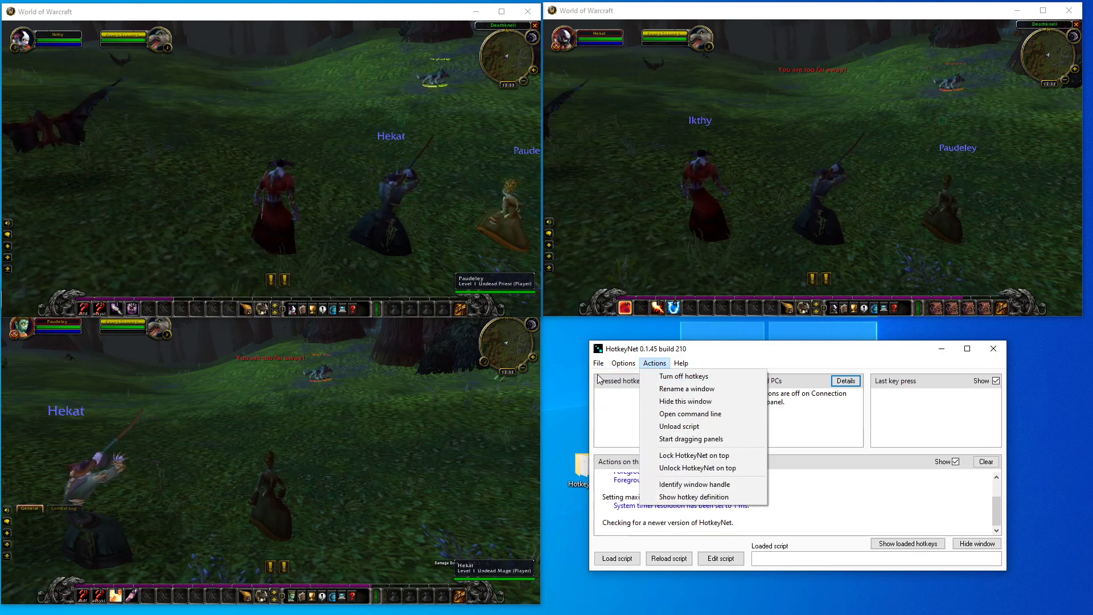
{"action": "mouse_move", "coordinate": [686, 389]}
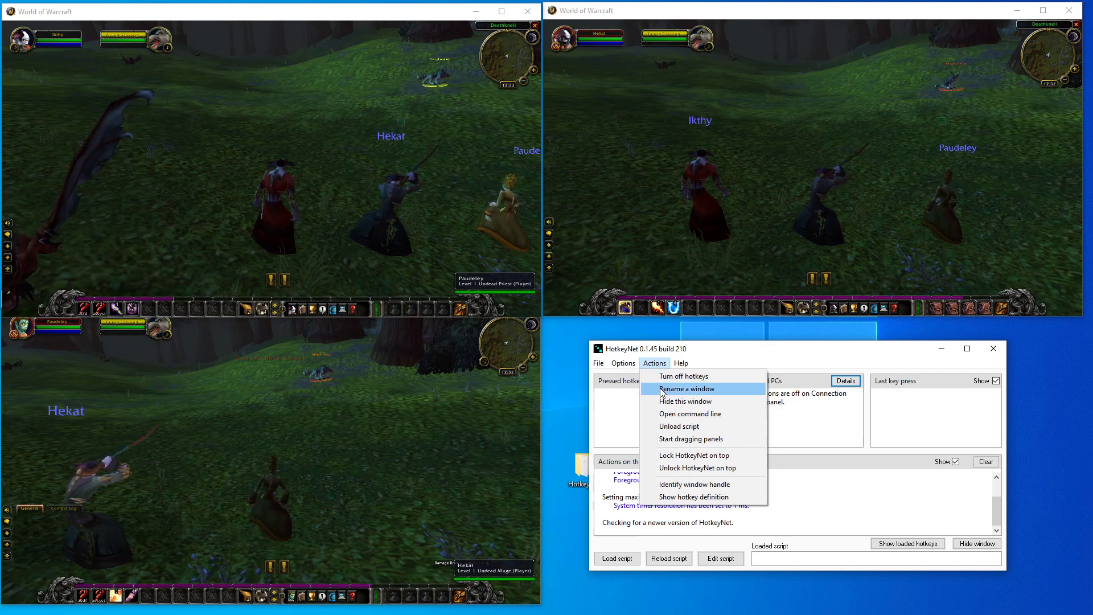
{"action": "left_click", "coordinate": [679, 426]}
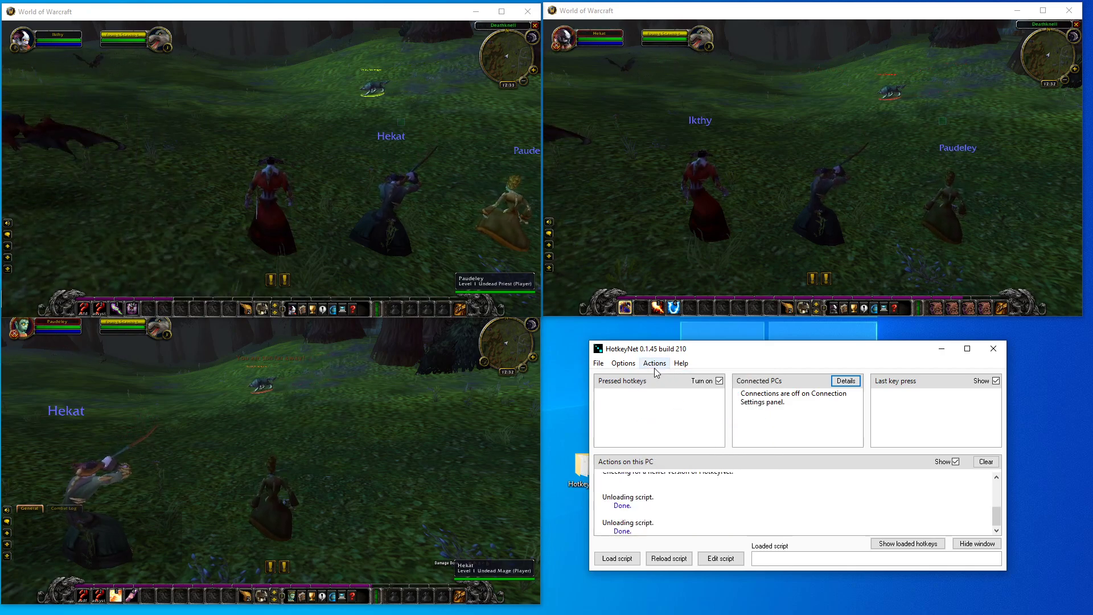
{"action": "left_click", "coordinate": [655, 363]}
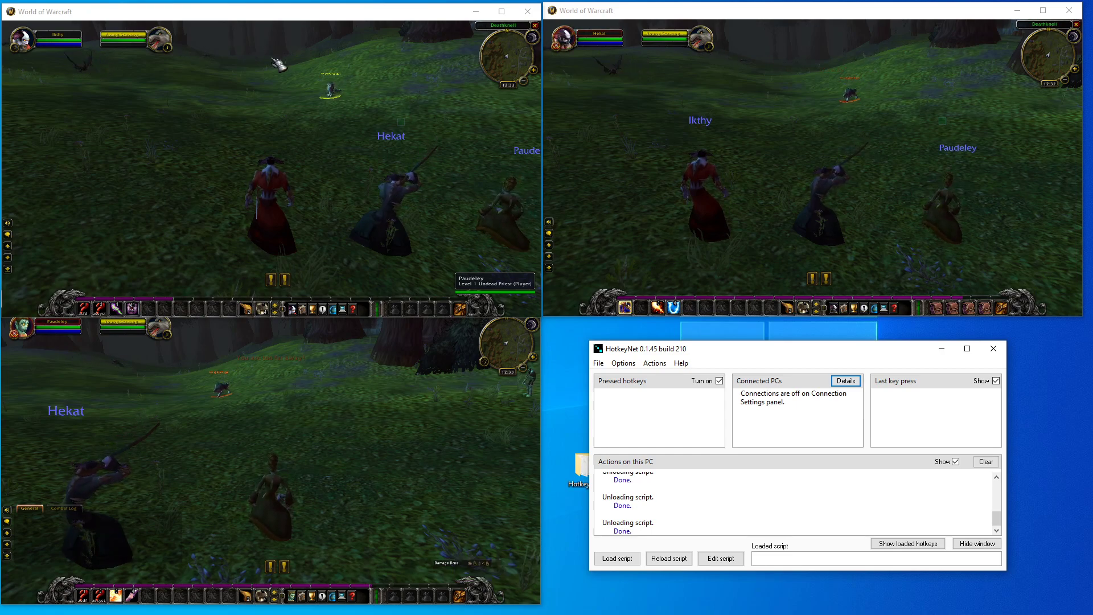
{"action": "left_click", "coordinate": [598, 363]}
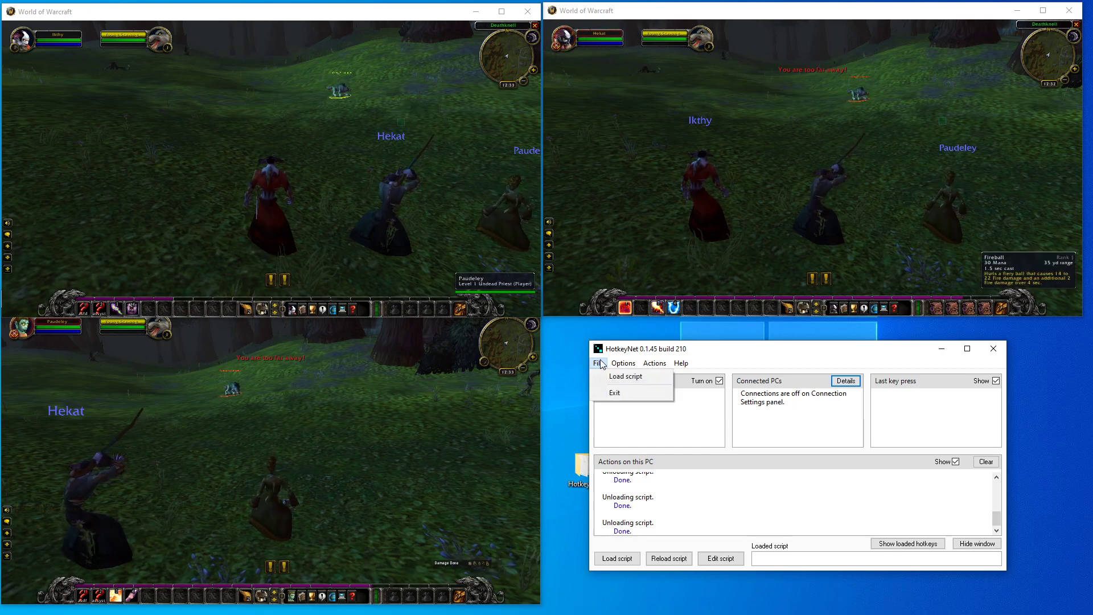
{"action": "mouse_move", "coordinate": [627, 376]}
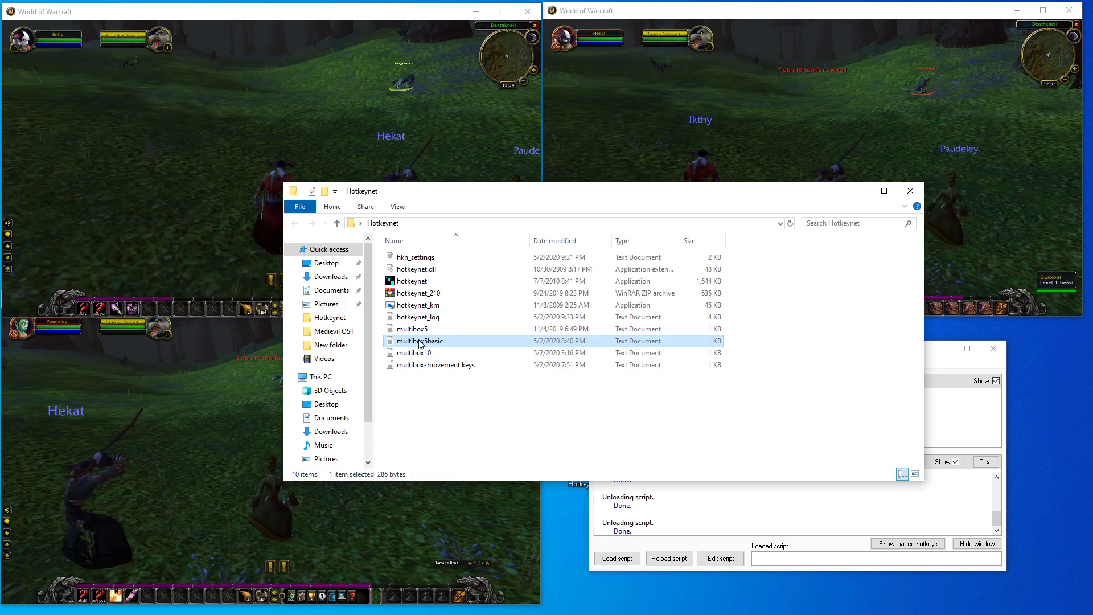
Open the multibox5basic script in Notepad and close the Hotkeynet folder window
{"action": "double_click", "coordinate": [419, 340]}
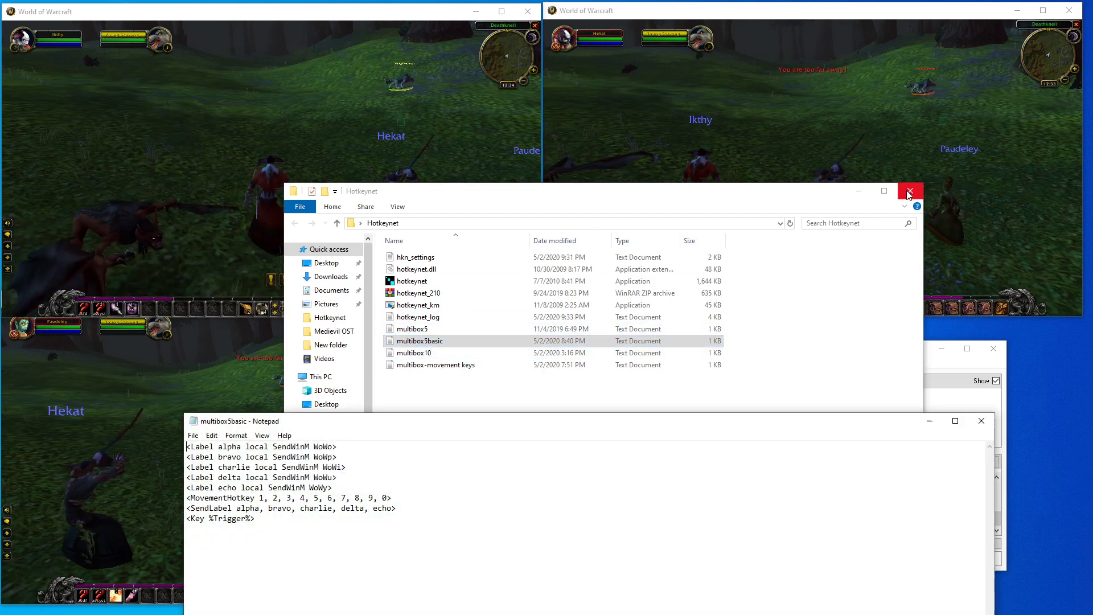
{"action": "left_click", "coordinate": [908, 192]}
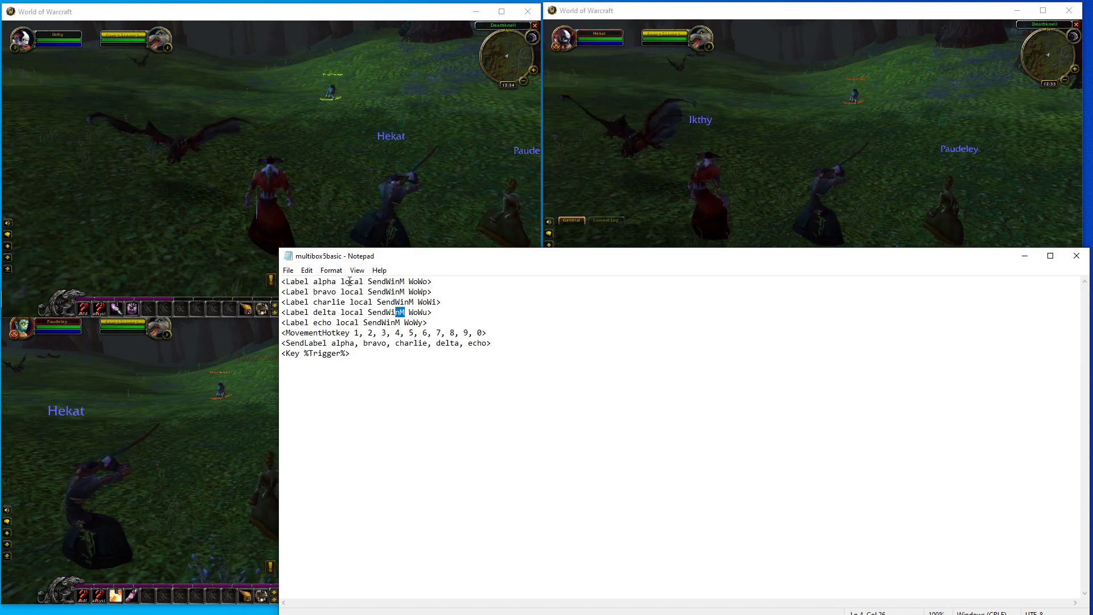
Highlight the SendLabel line, a label line, a movement hotkey number and the WoWp window name
{"action": "double_click", "coordinate": [319, 322]}
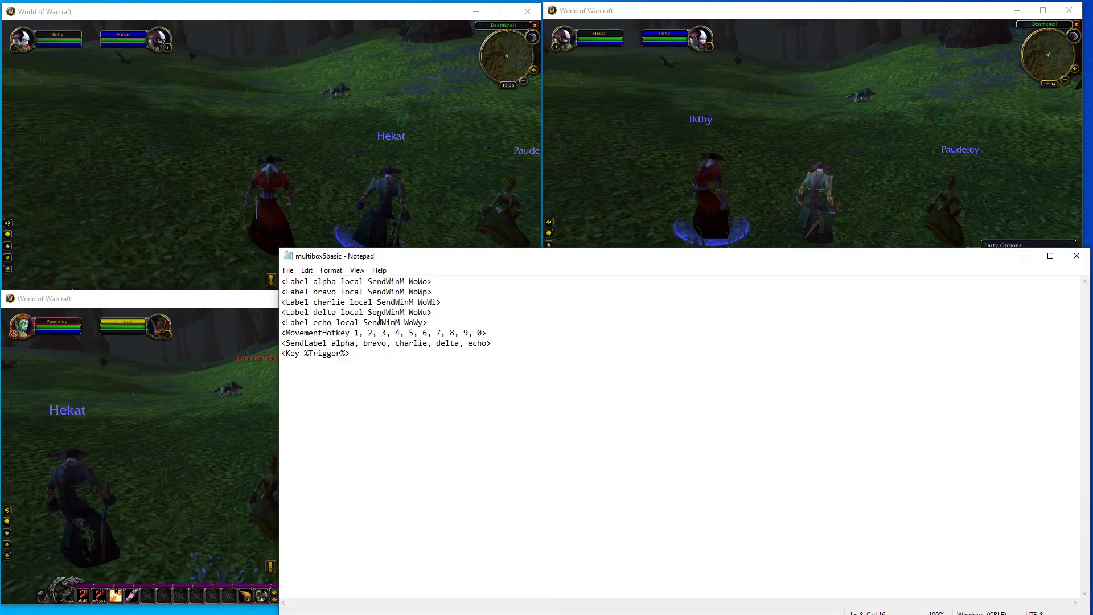
{"action": "left_click_drag", "start_coordinate": [290, 342], "coordinate": [440, 342]}
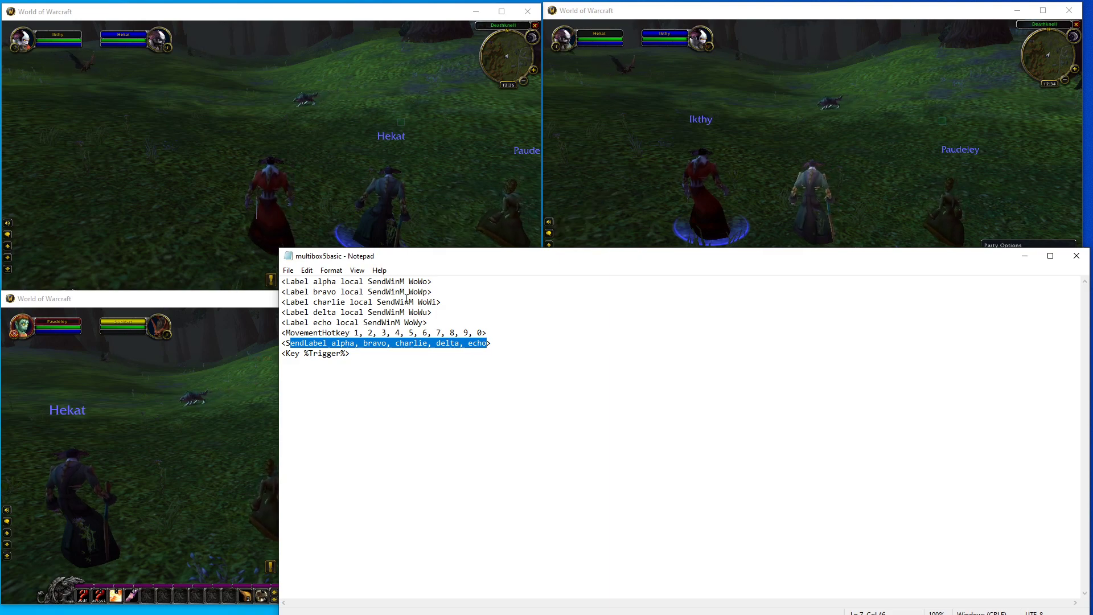
{"action": "double_click", "coordinate": [319, 291]}
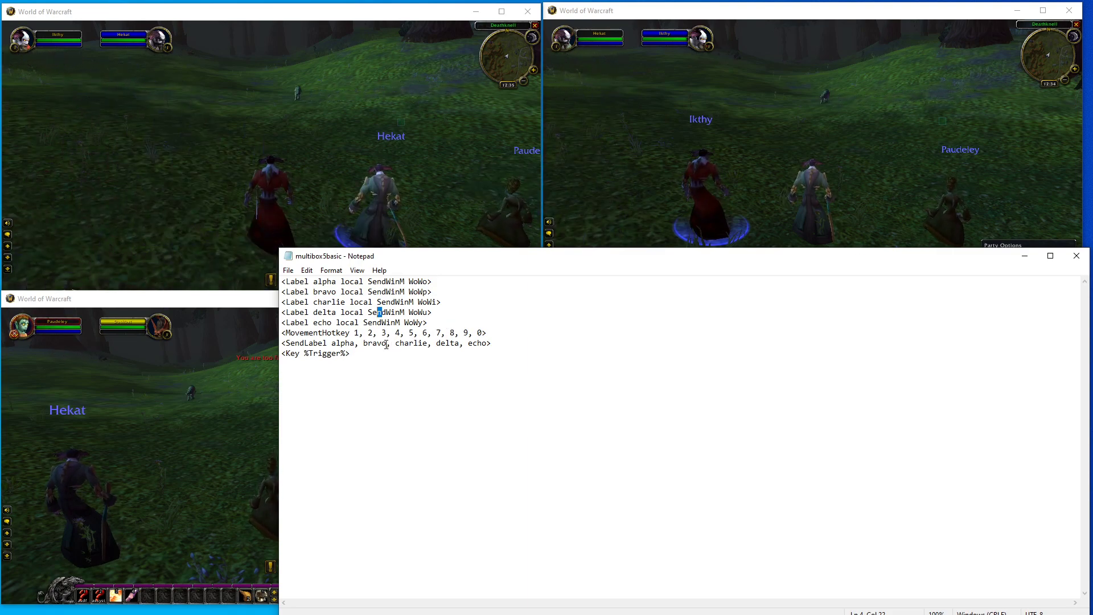
{"action": "double_click", "coordinate": [407, 342]}
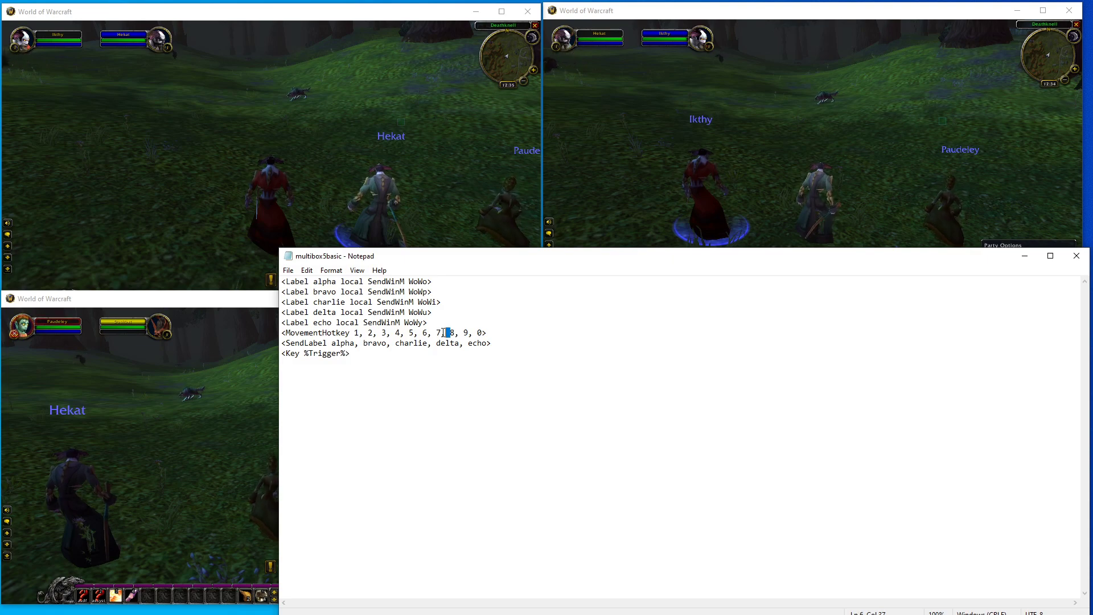
{"action": "double_click", "coordinate": [416, 281]}
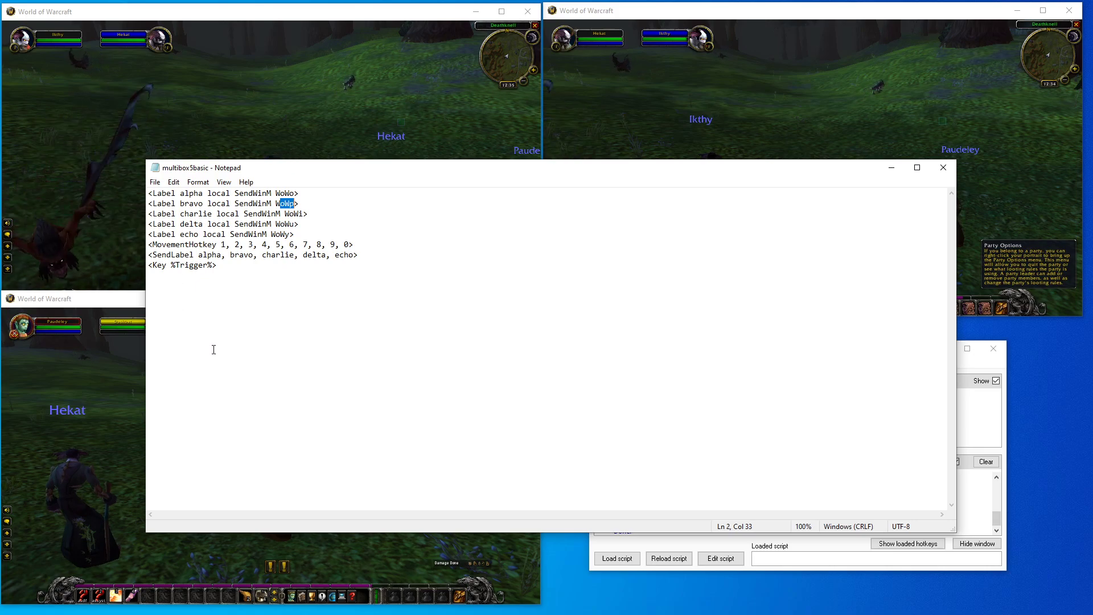
Copy the whole script text and start a new blank Notepad document
{"action": "key", "text": "Ctrl+a"}
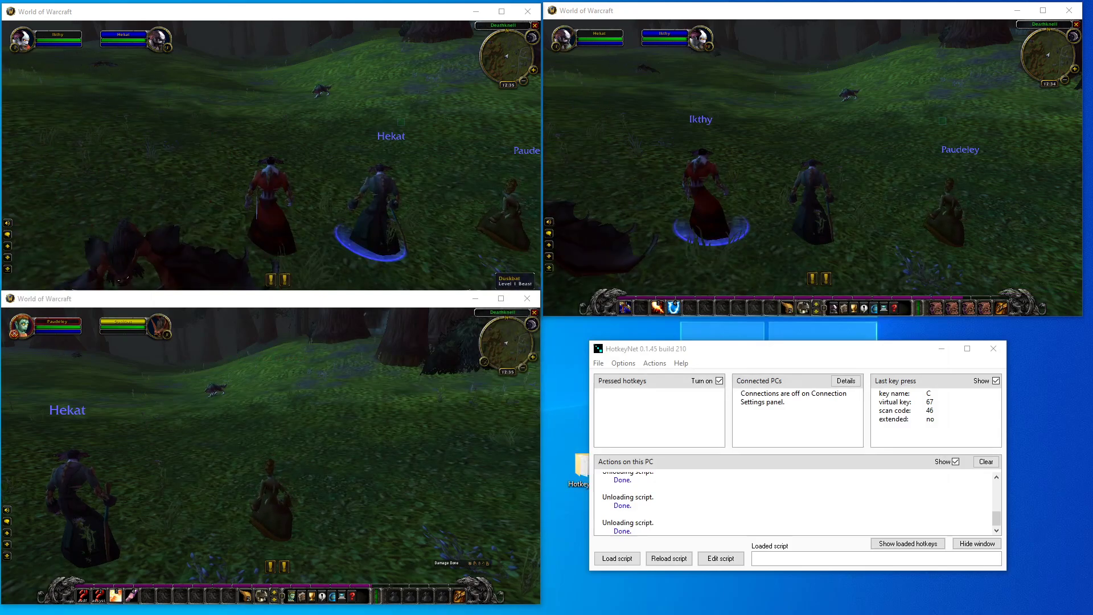
{"action": "key", "text": "e"}
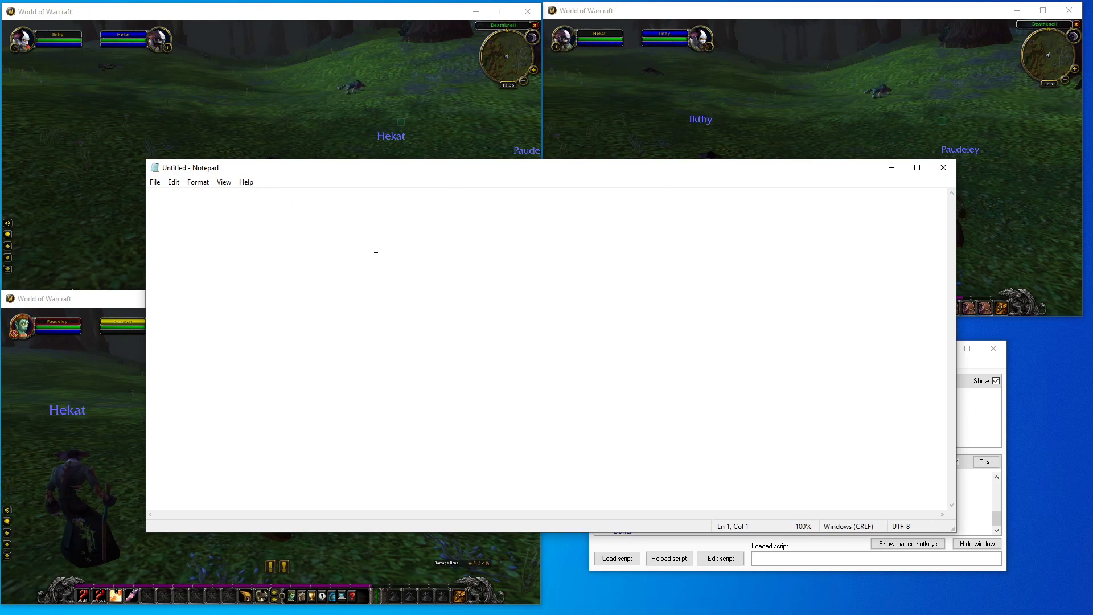
Save the pasted script as LalALALALALA.txt in the Hotkeynet folder and close the document
{"action": "left_click", "coordinate": [155, 182]}
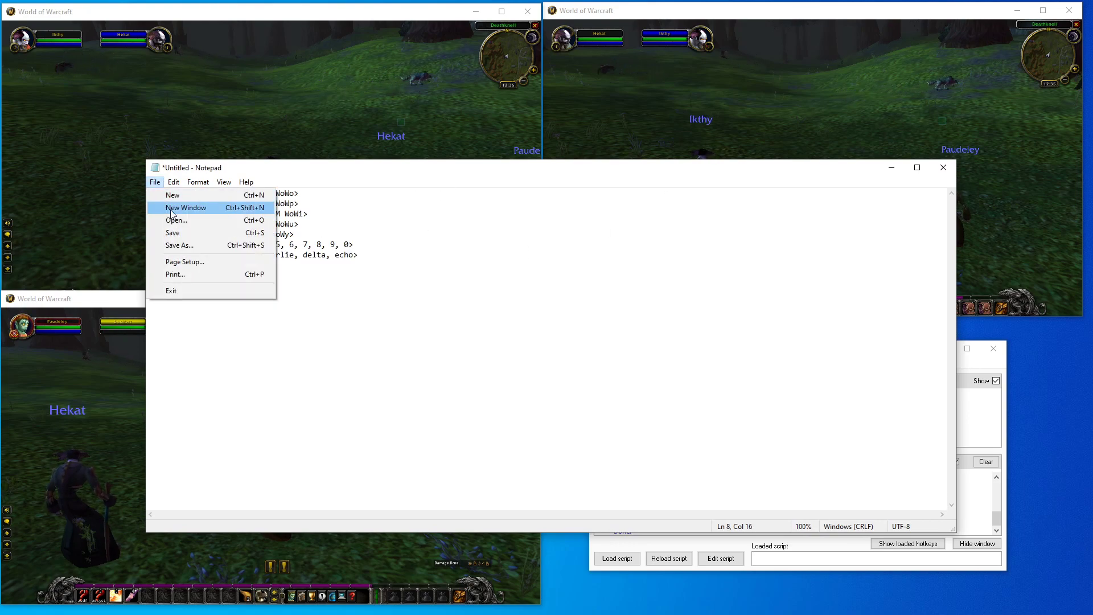
{"action": "left_click", "coordinate": [180, 245]}
{"action": "type", "text": "LalALALALALA.txt"}
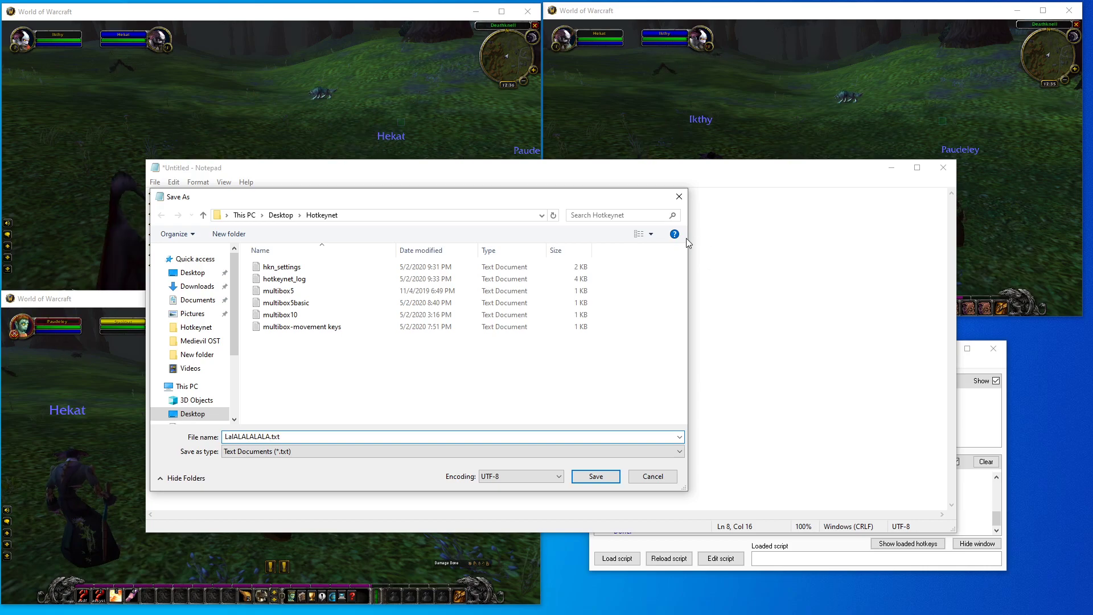
{"action": "left_click", "coordinate": [595, 475]}
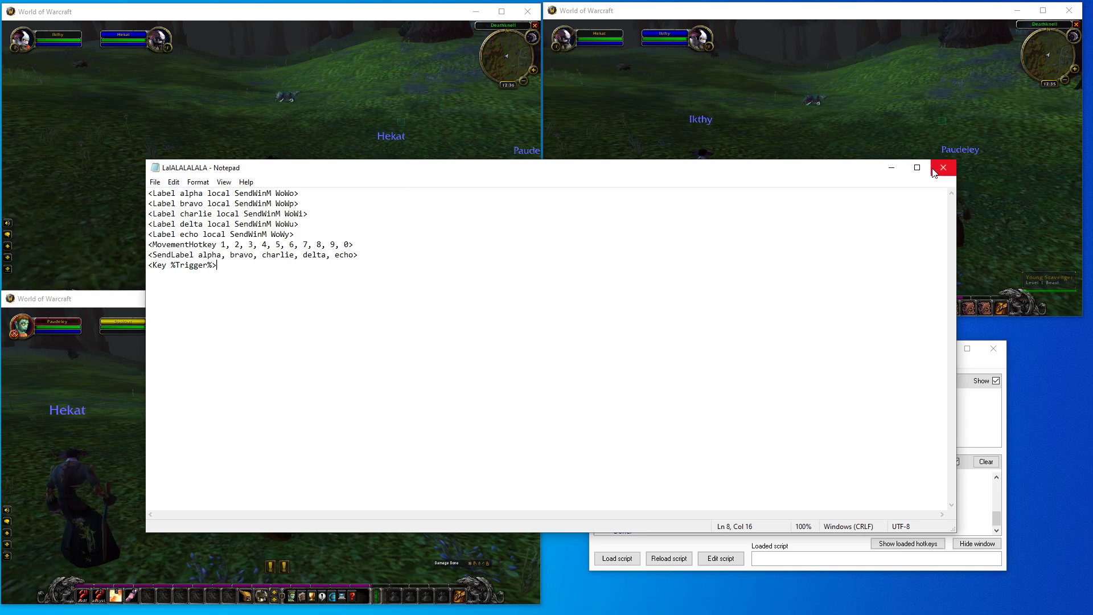
{"action": "left_click", "coordinate": [942, 166]}
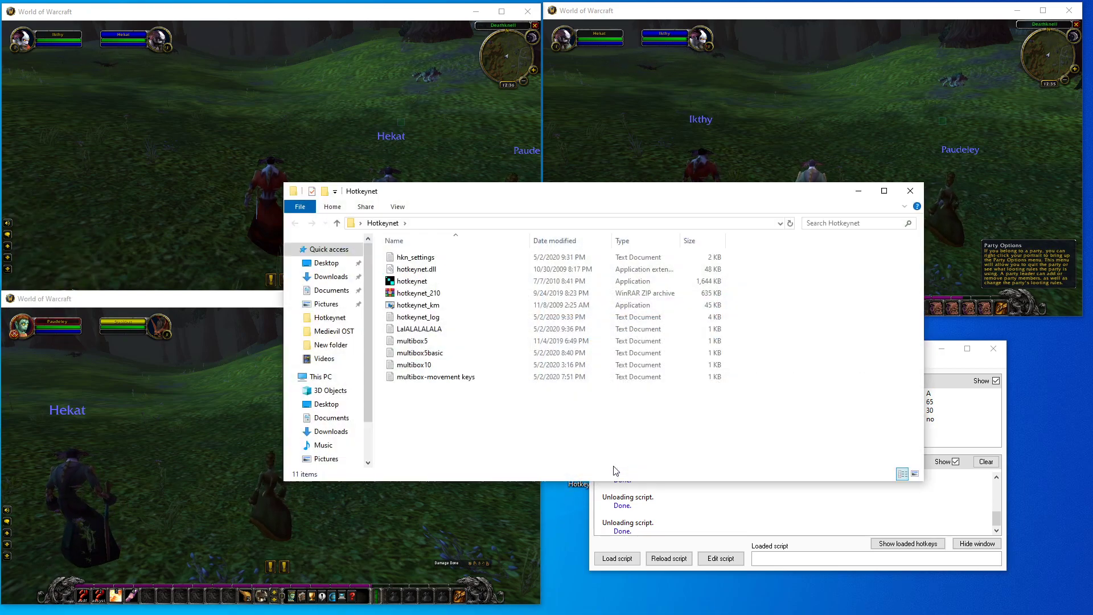
Reopen the LalALALALALA script in Notepad showing the alpha-to-echo window labels
{"action": "double_click", "coordinate": [419, 328]}
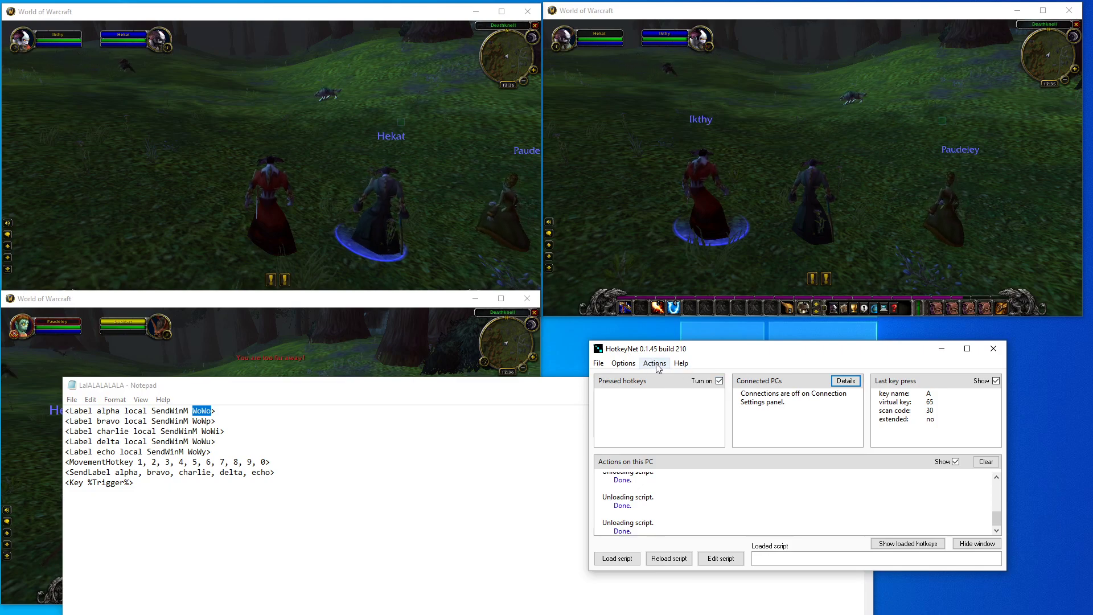
Rename the top-left game window to WoWo via Actions > Rename a window
{"action": "left_click", "coordinate": [655, 363]}
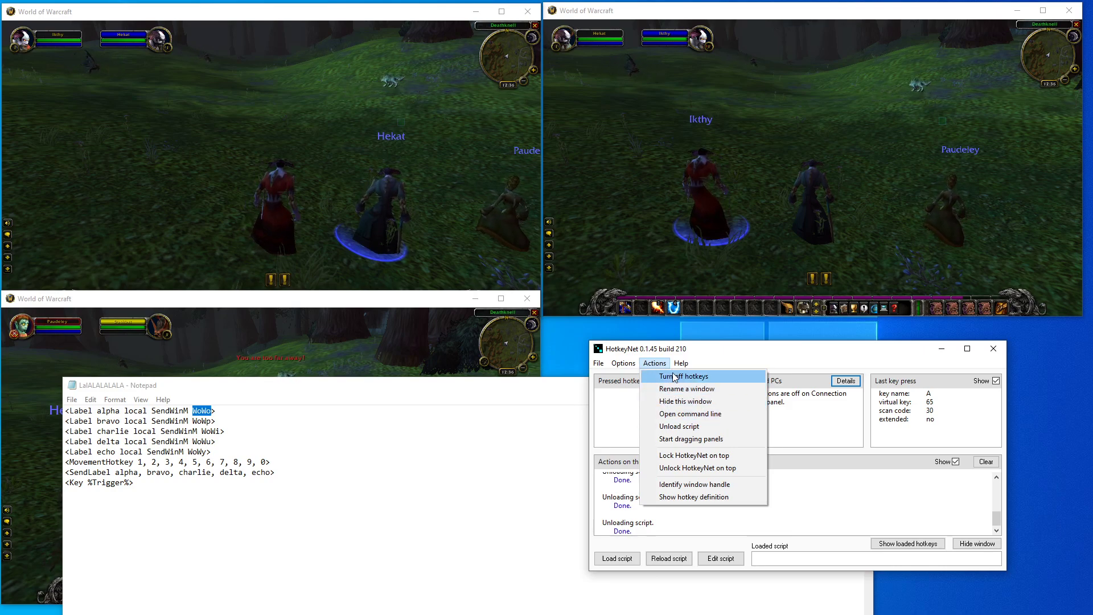
{"action": "left_click", "coordinate": [686, 388]}
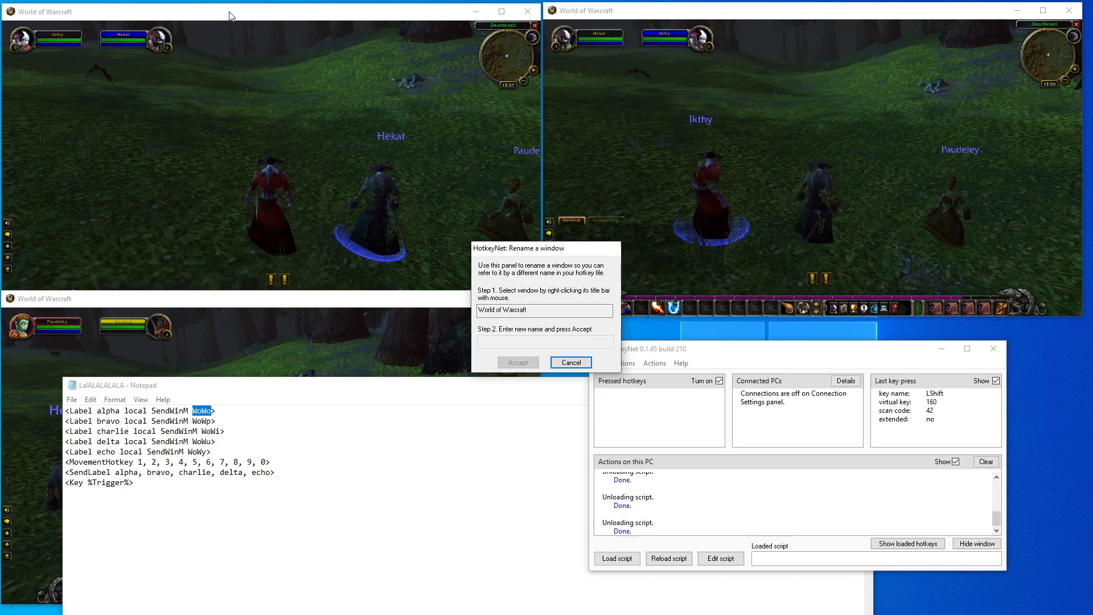
{"action": "left_click", "coordinate": [544, 342]}
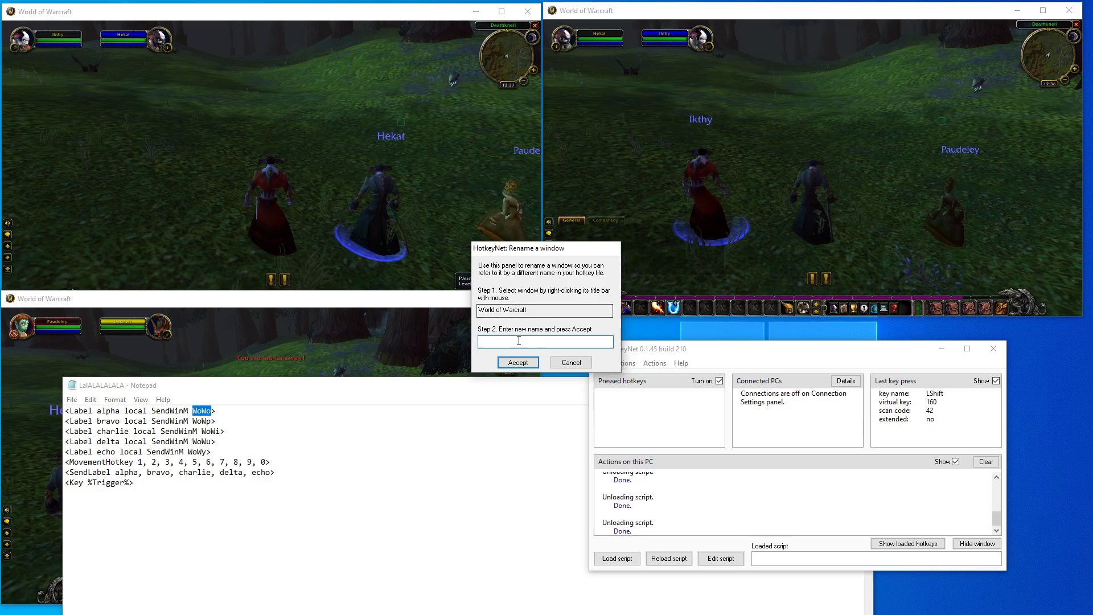
{"action": "type", "text": "W"}
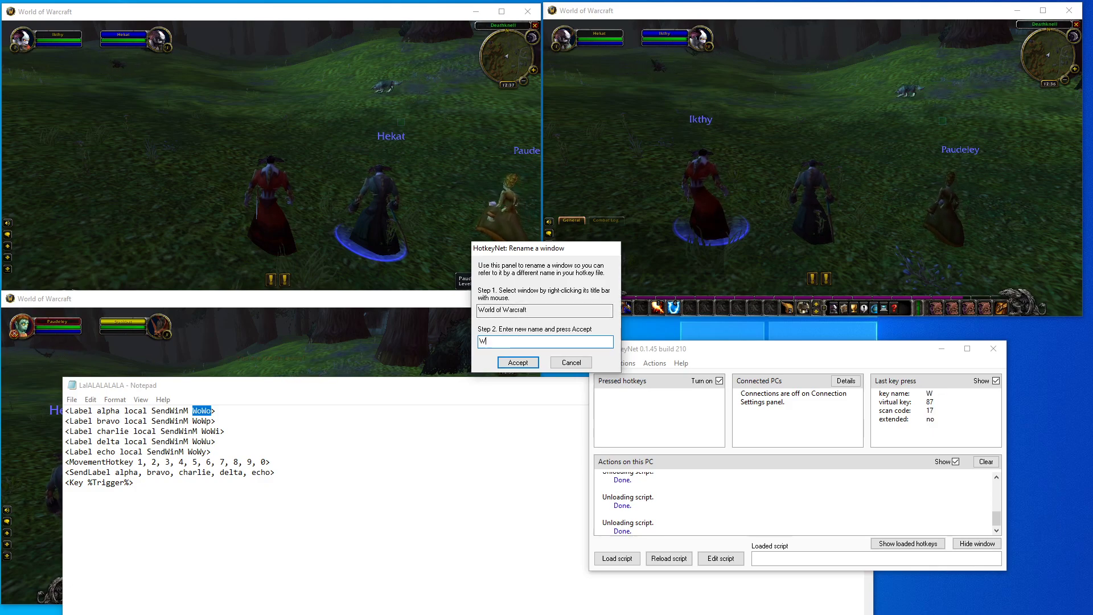
{"action": "type", "text": "oWo"}
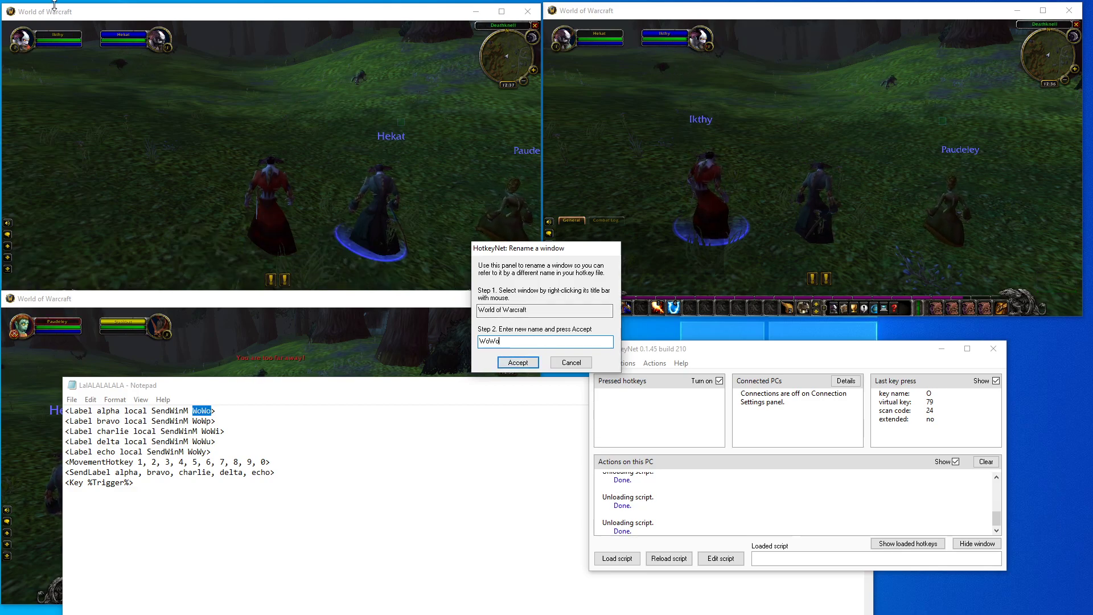
{"action": "left_click", "coordinate": [518, 362]}
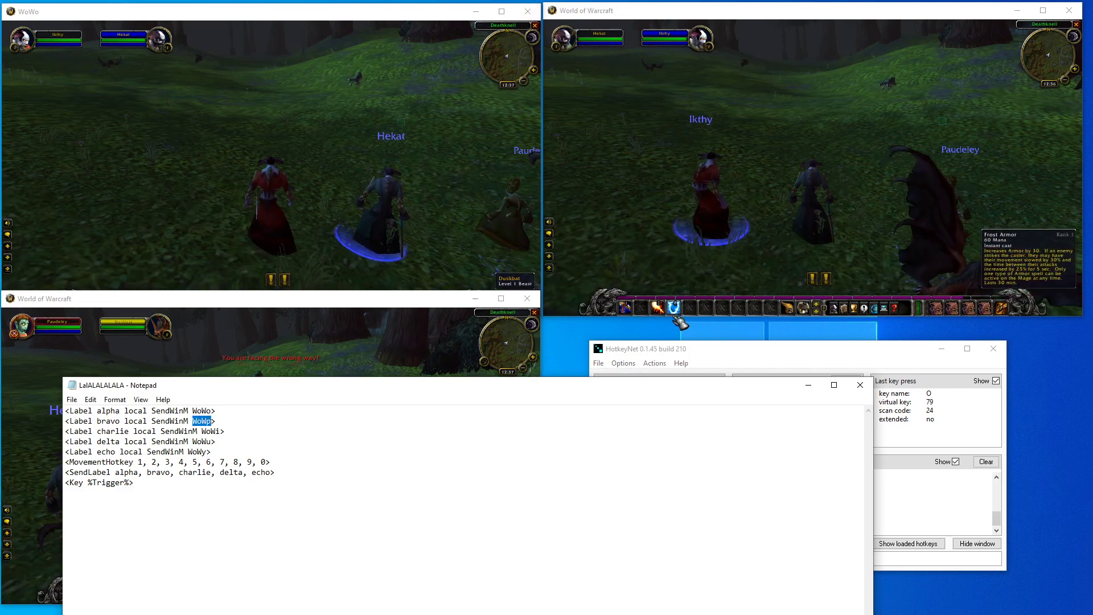
Rename the top-right game window to WoWp, correcting the mistyped last letter
{"action": "left_click", "coordinate": [655, 364]}
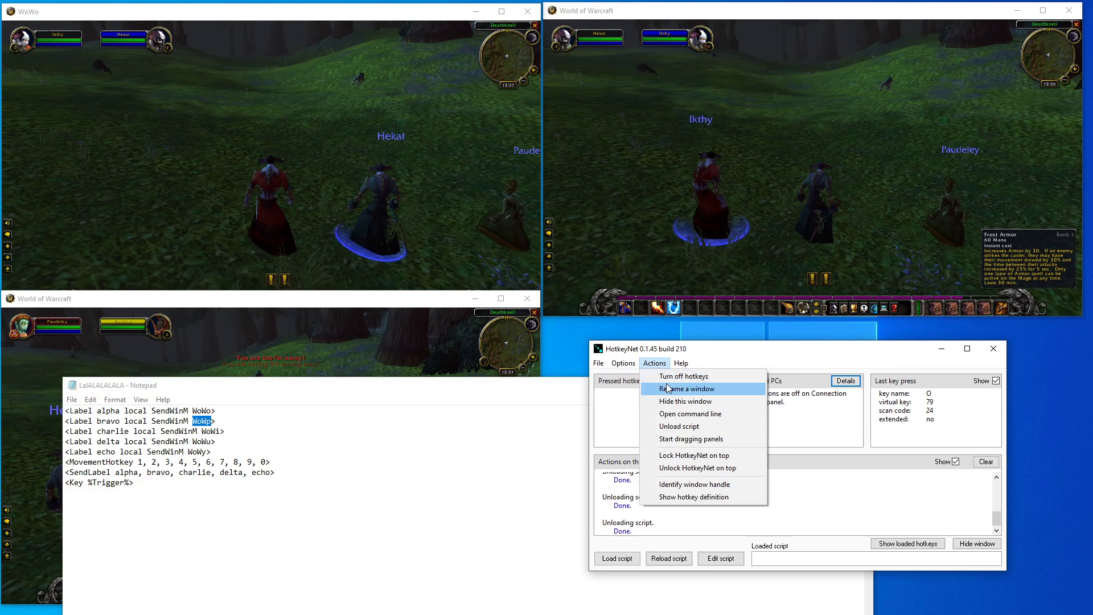
{"action": "left_click", "coordinate": [687, 389]}
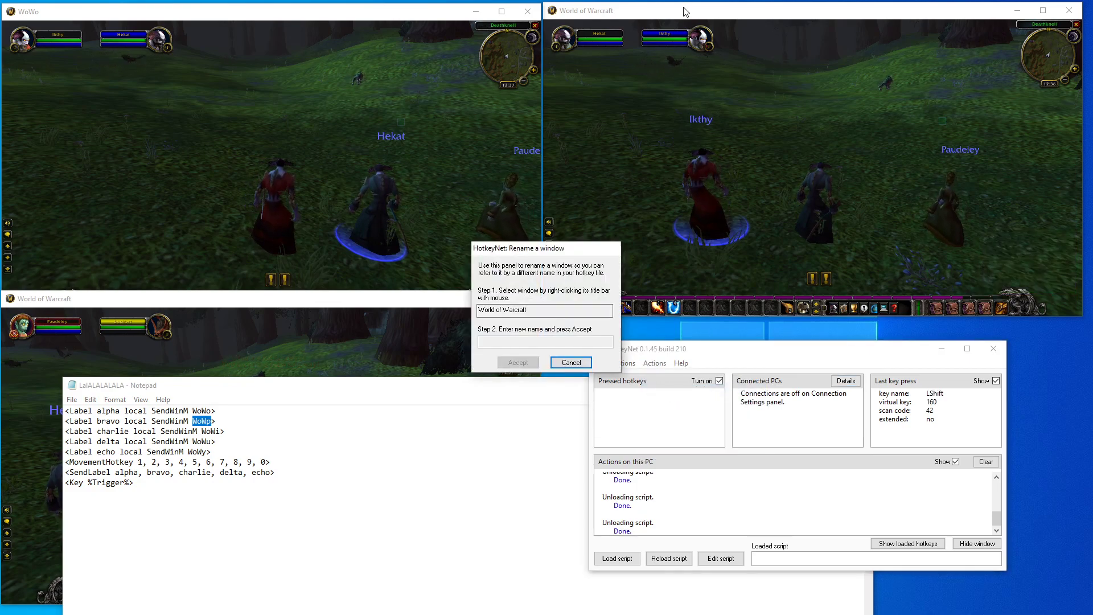
{"action": "left_click", "coordinate": [545, 341]}
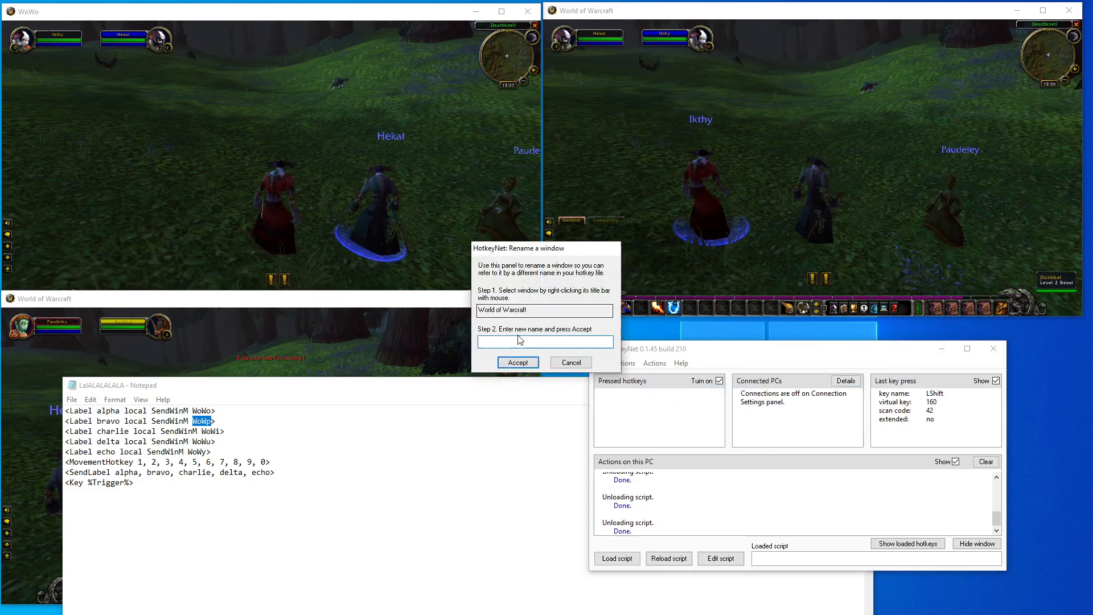
{"action": "type", "text": "WoWo"}
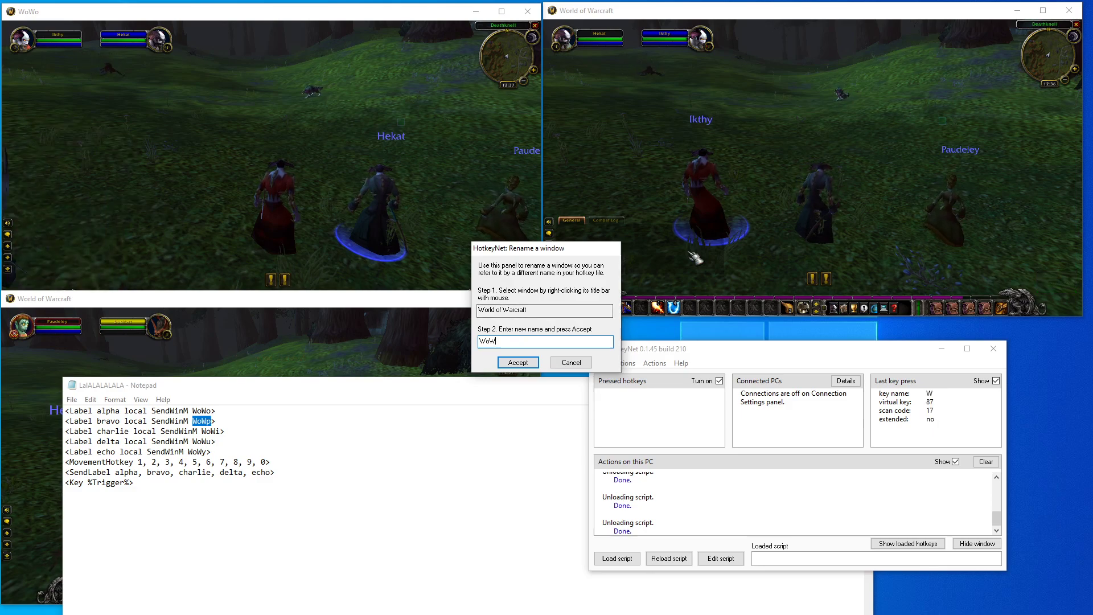
{"action": "key", "text": "Backspace"}
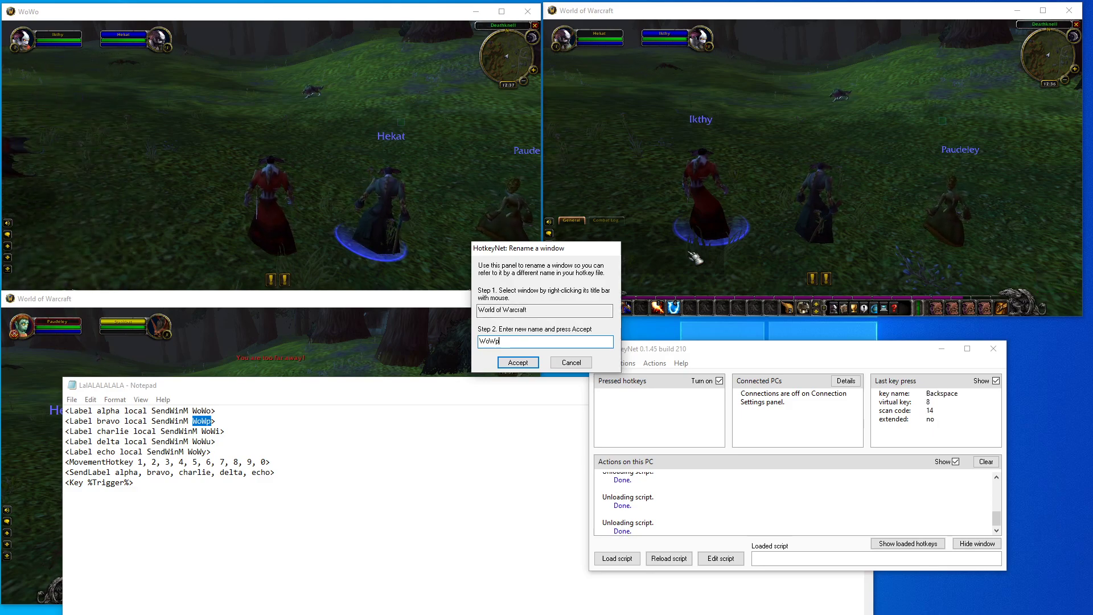
{"action": "left_click", "coordinate": [517, 362]}
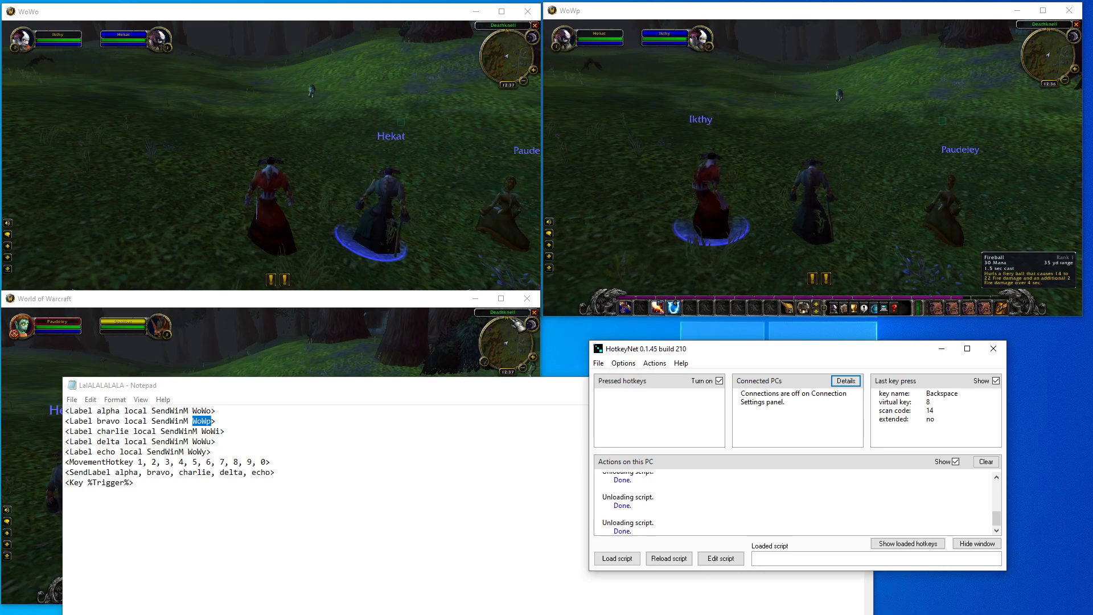
Rename the bottom-left game window to WoWi, matching the charlie label
{"action": "left_click", "coordinate": [655, 363]}
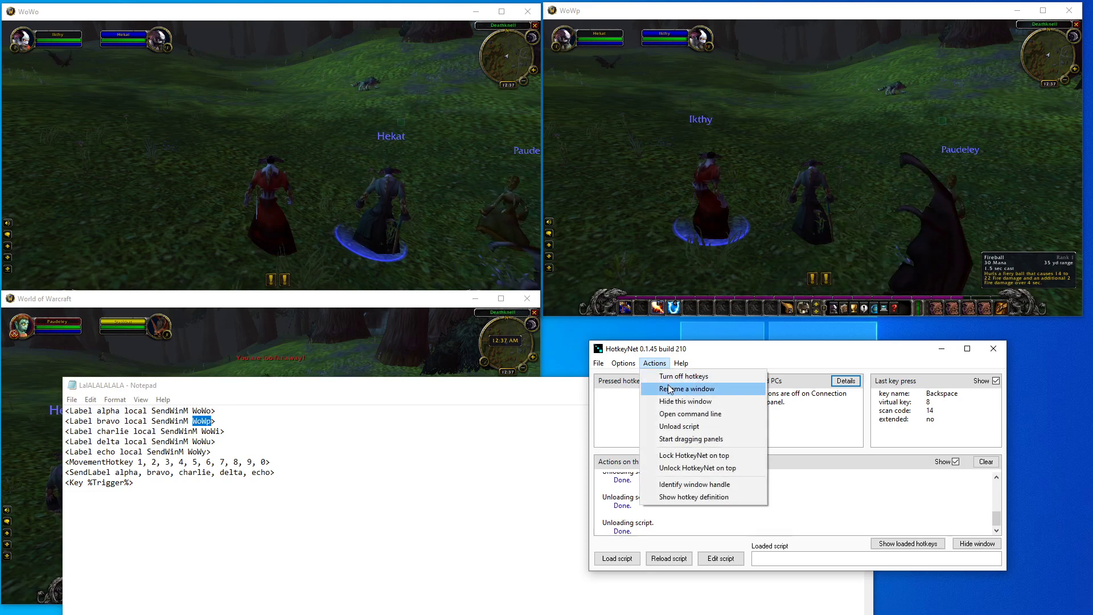
{"action": "left_click", "coordinate": [689, 388]}
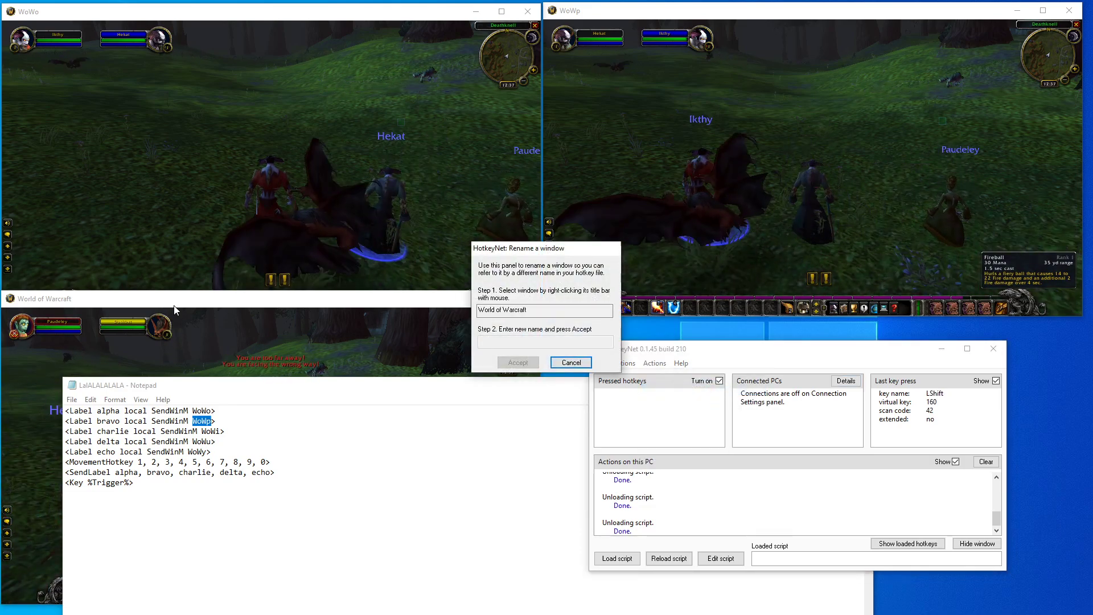
{"action": "left_click", "coordinate": [544, 342]}
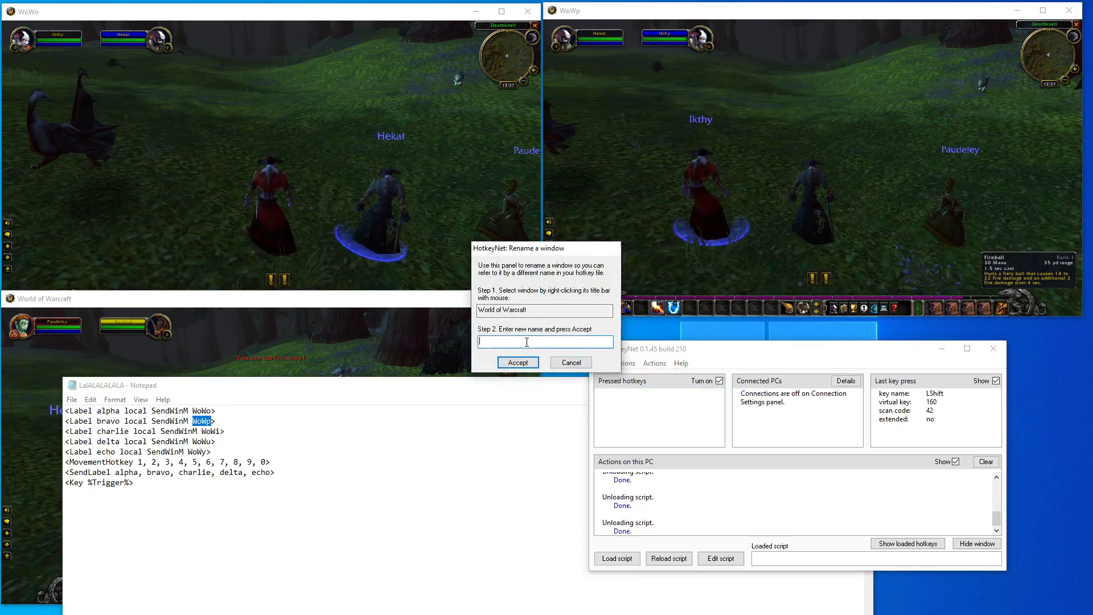
{"action": "type", "text": "WoWi"}
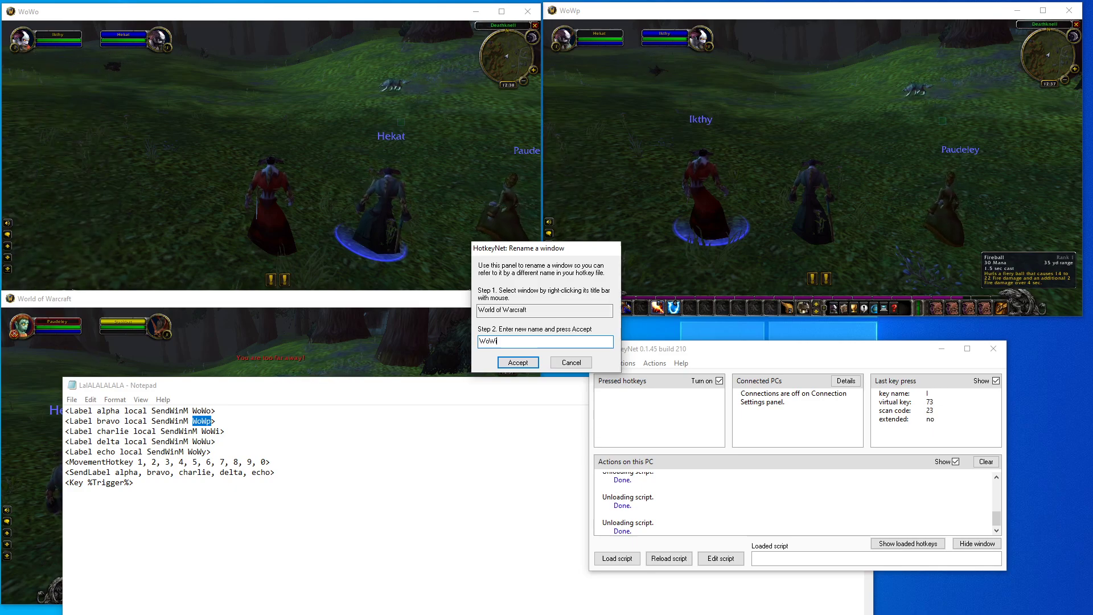
{"action": "left_click", "coordinate": [517, 362]}
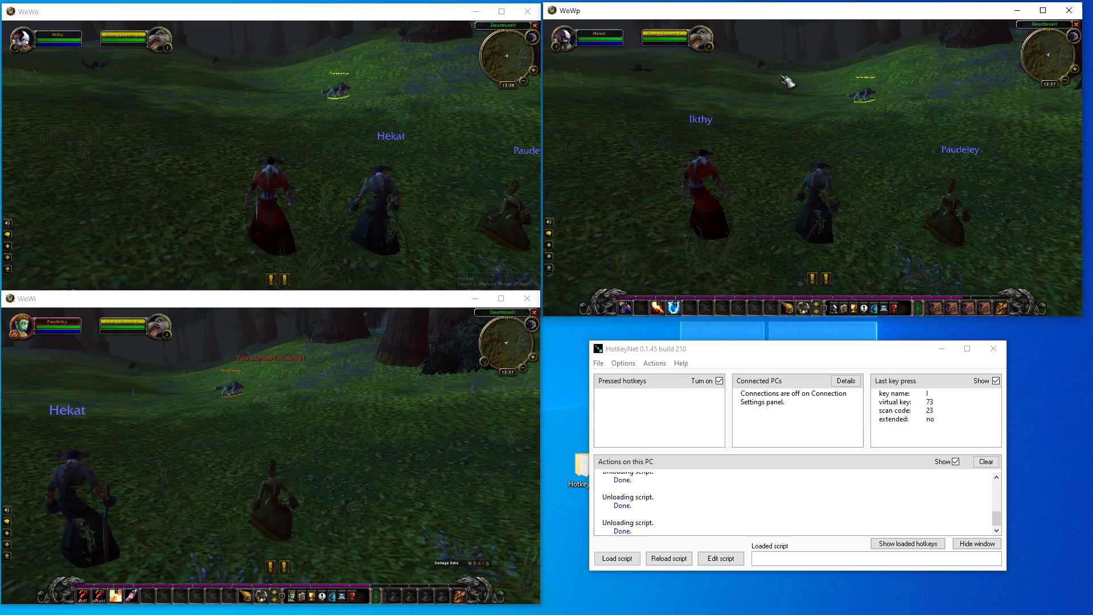
{"action": "key", "text": "3"}
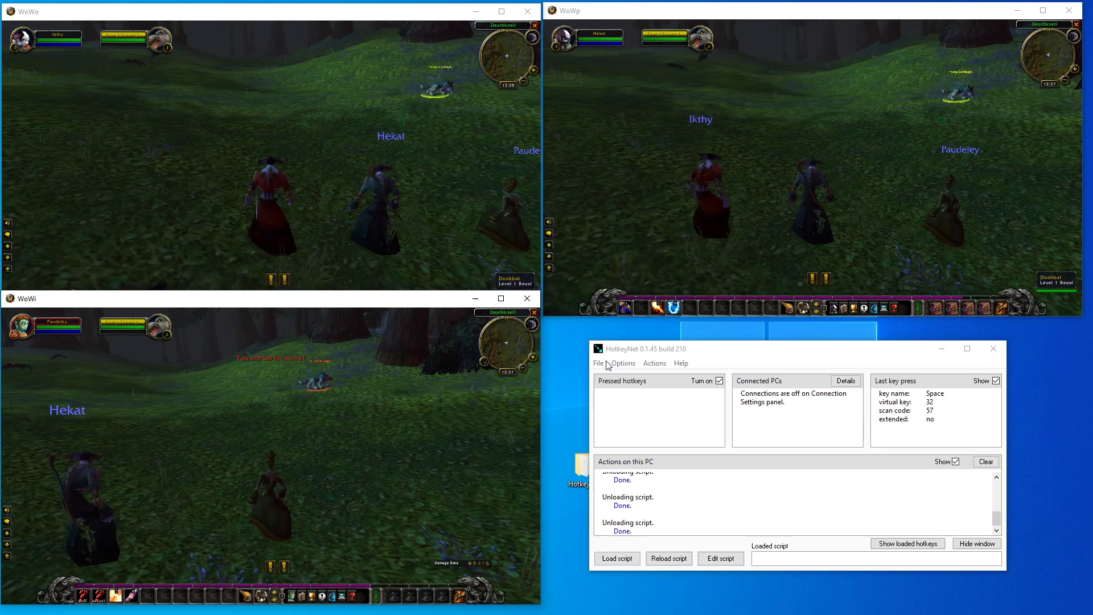
Load the LalALALALALA script in HotkeyNet so keys reach the renamed windows
{"action": "left_click", "coordinate": [623, 363]}
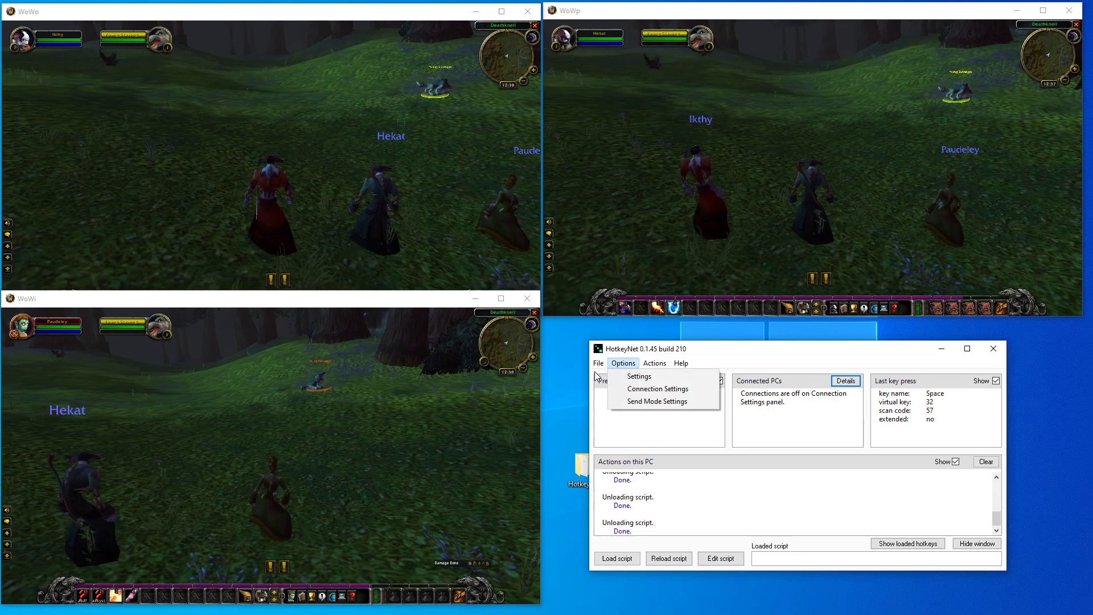
{"action": "left_click", "coordinate": [616, 558]}
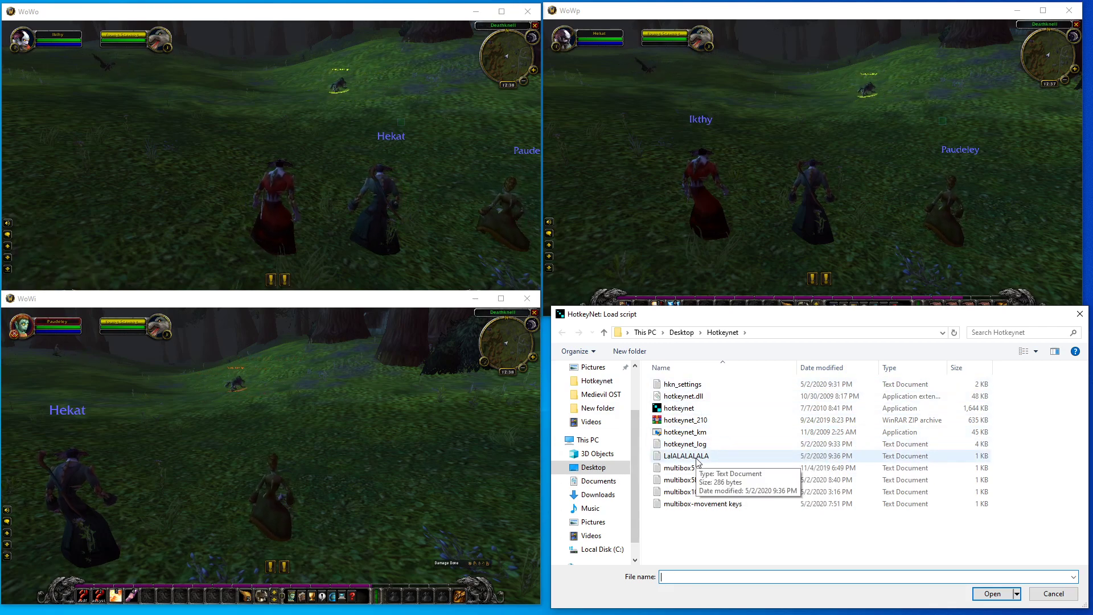
{"action": "left_click", "coordinate": [994, 595]}
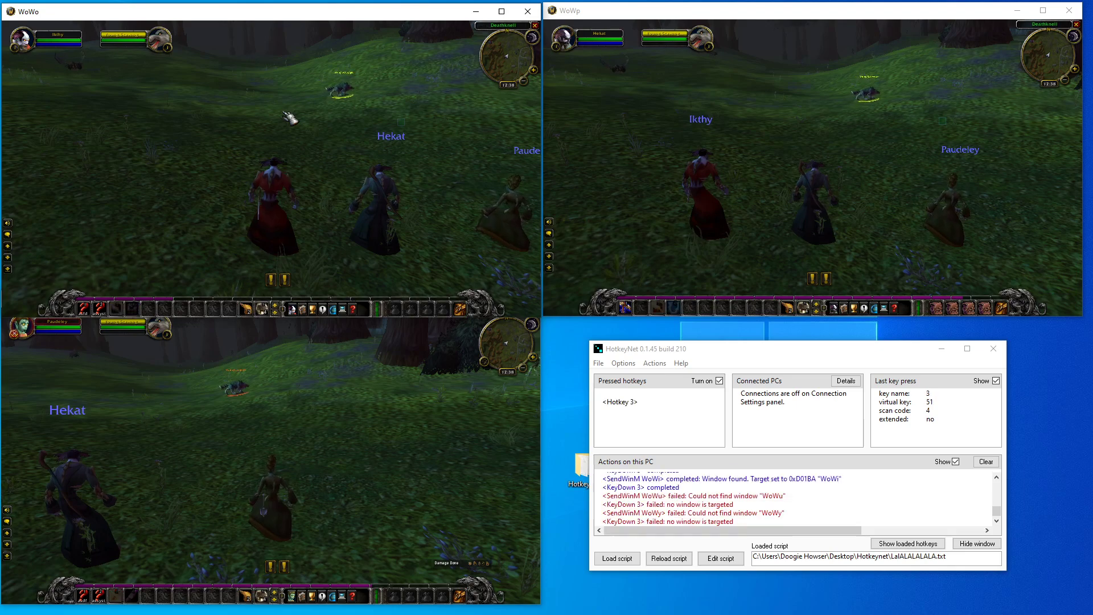
Send key 3 as a broadcast test, then reopen the LalALALALALA script in Notepad
{"action": "key", "text": "3"}
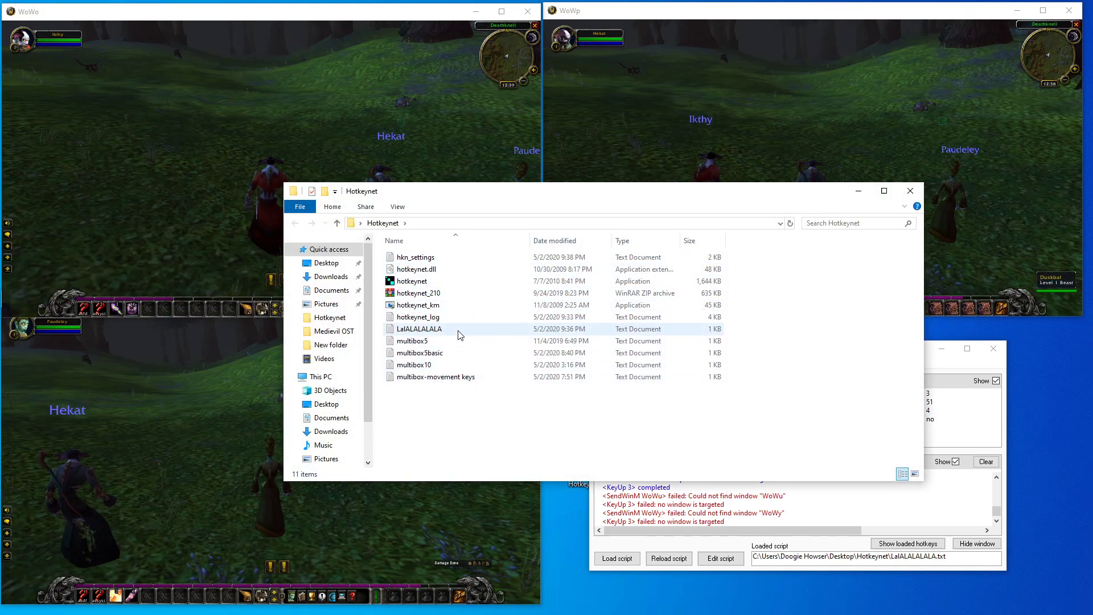
{"action": "double_click", "coordinate": [419, 328]}
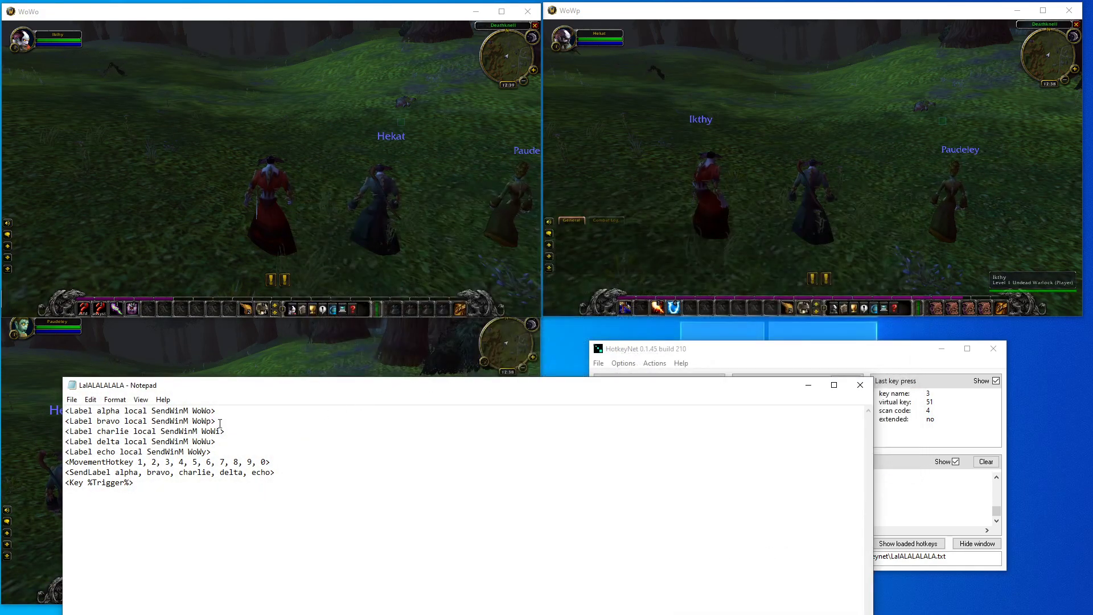